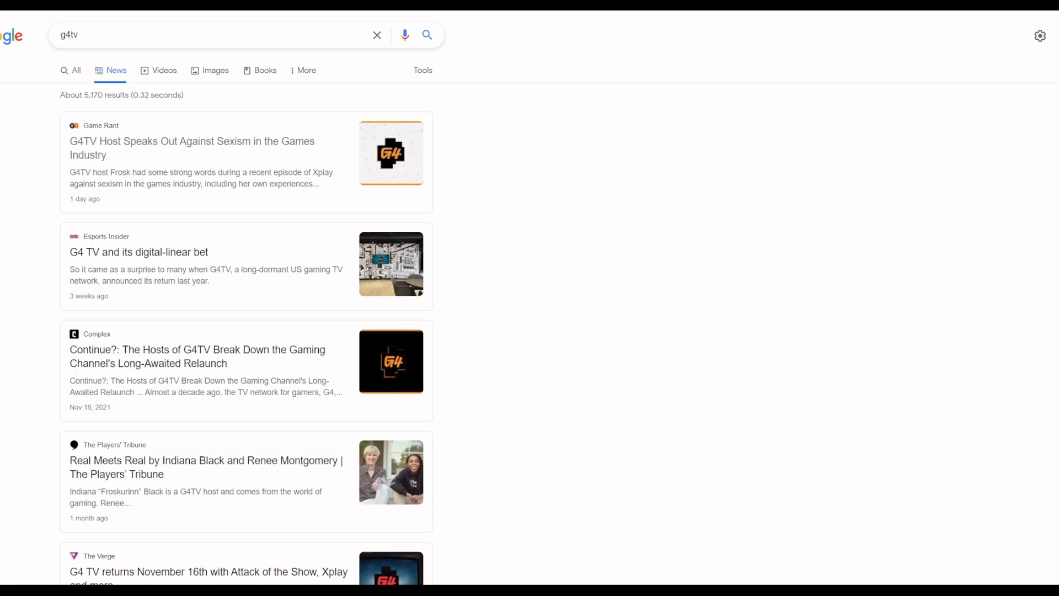
mouse_move(191, 148)
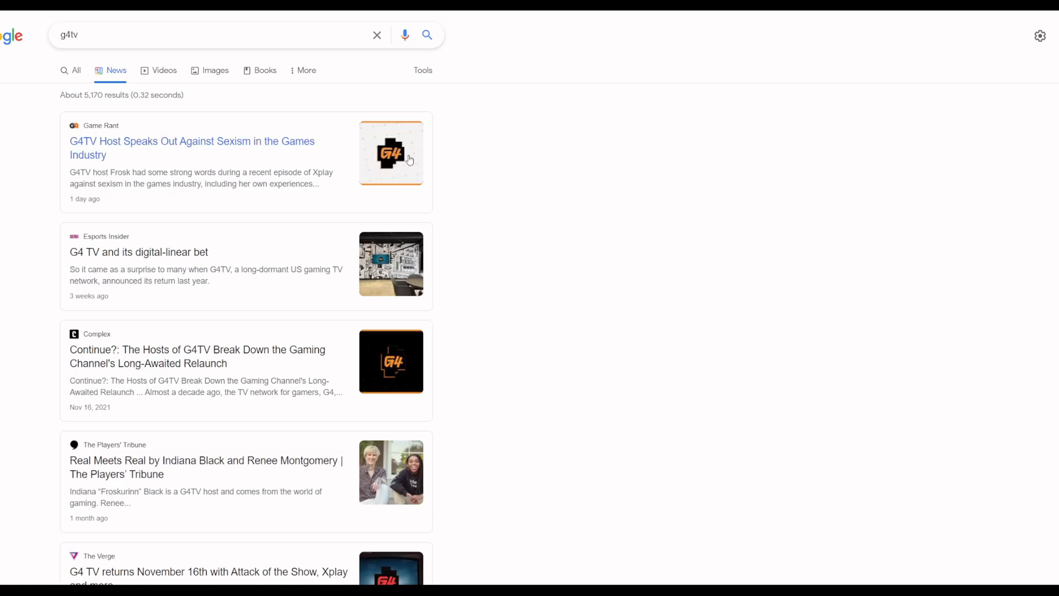
Read through the Game Rant article on the G4TV host calling out sexism in gaming
scroll("down", 3)
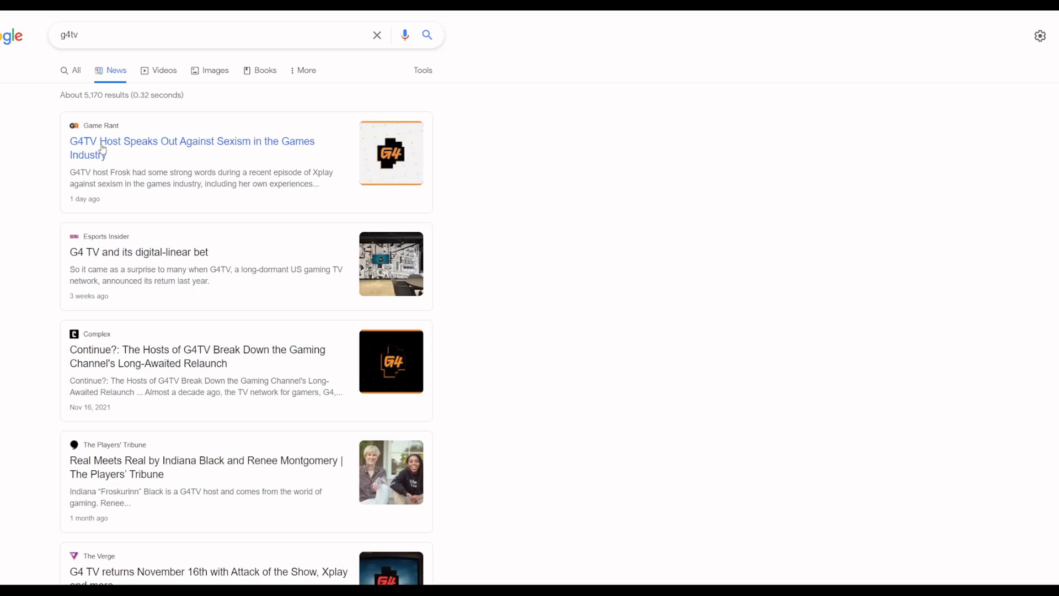
mouse_move(281, 137)
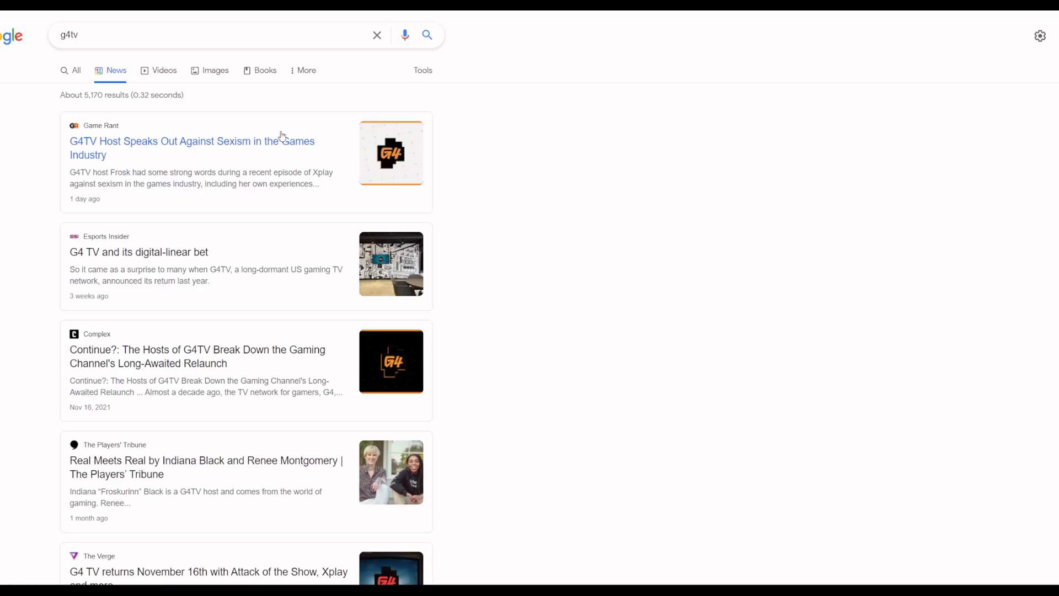
mouse_move(134, 120)
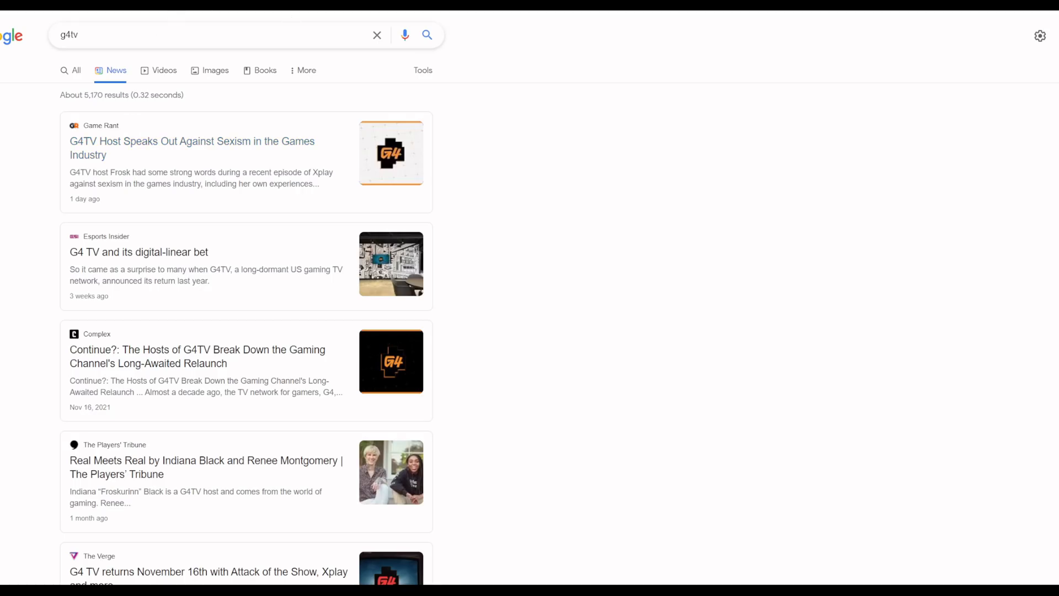
left_click(190, 147)
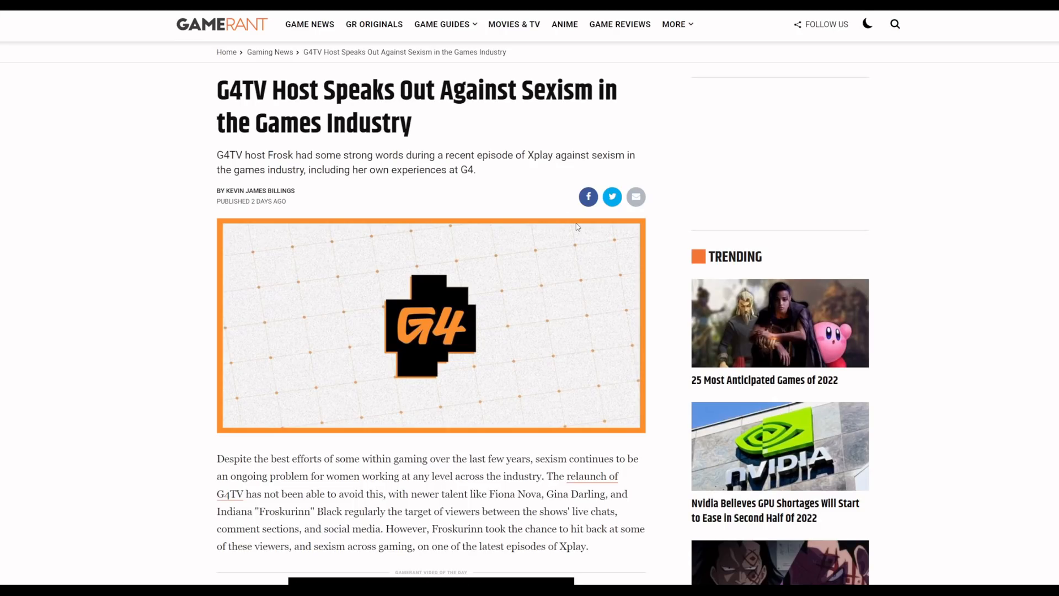
scroll("down", 3)
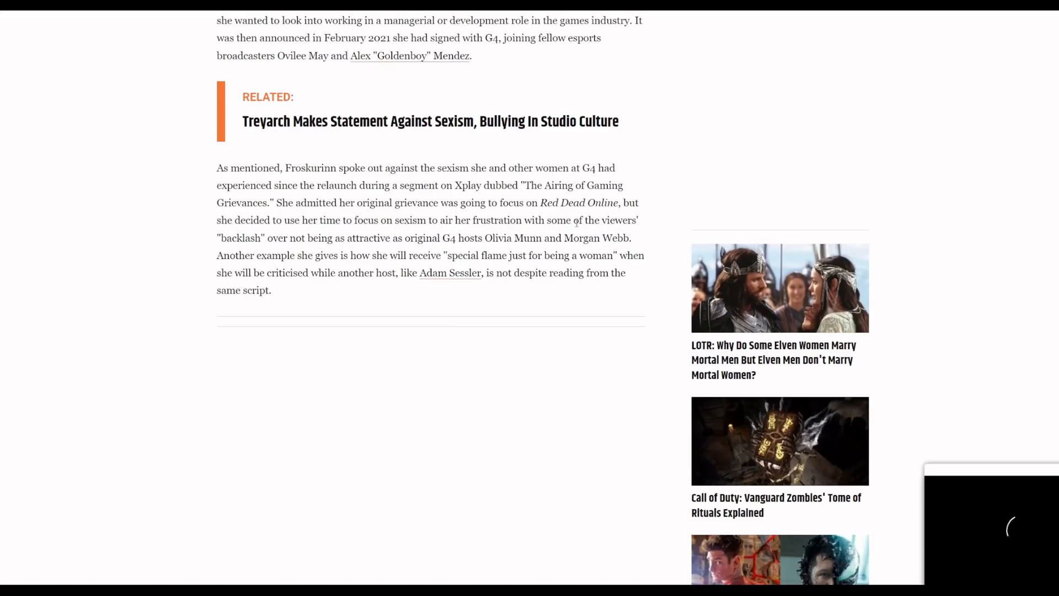
scroll("down", 3)
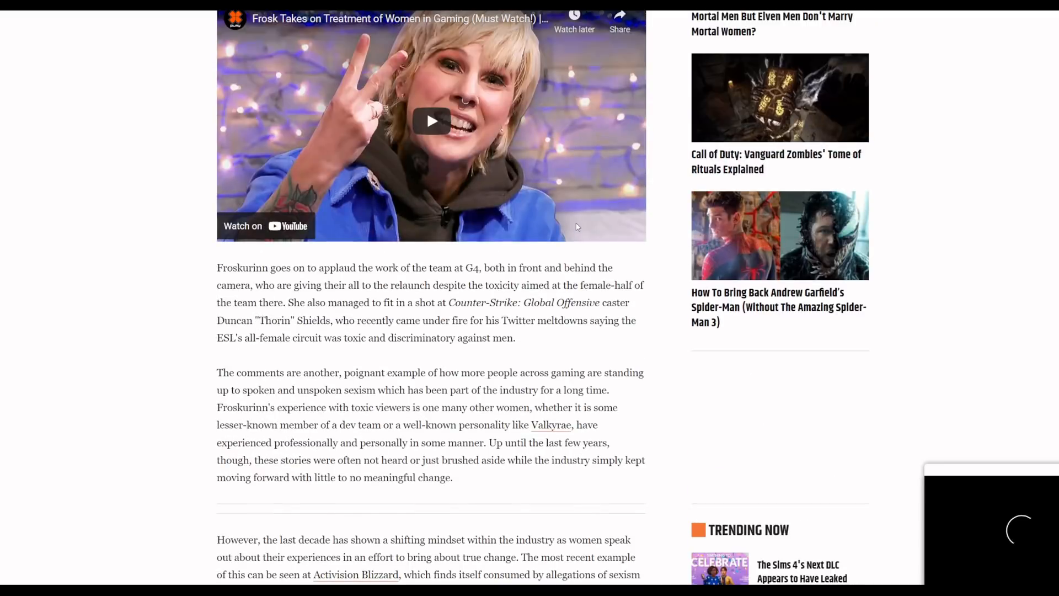
scroll("up", 3)
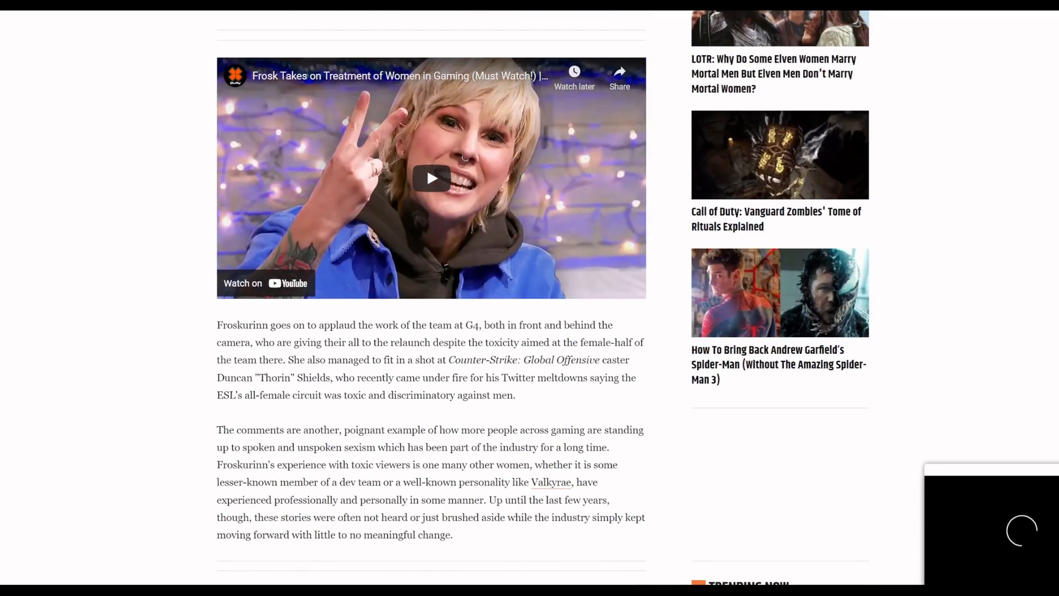
scroll("down", 3)
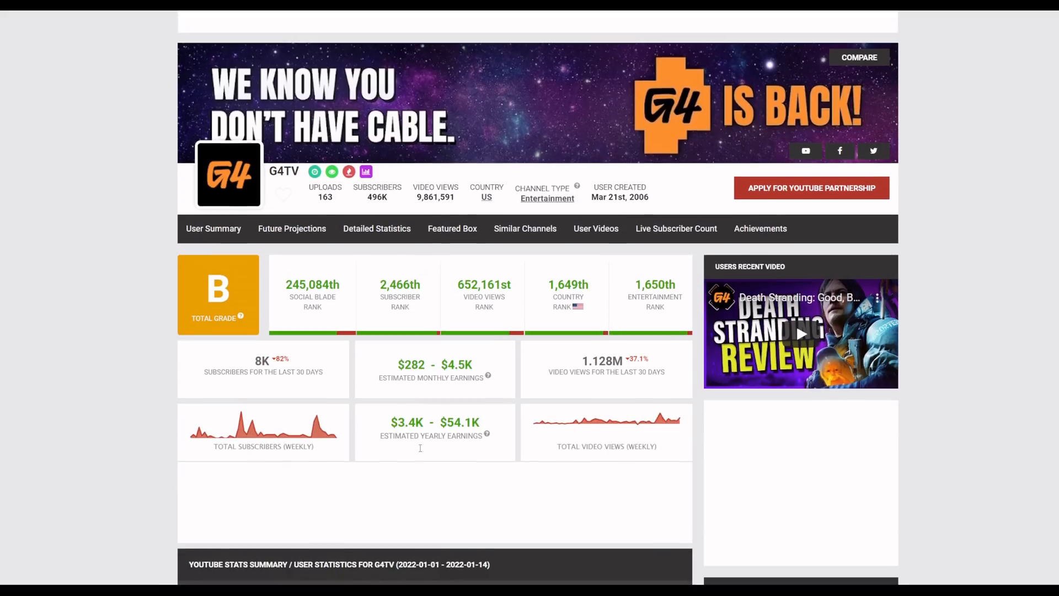
Scroll to G4TV's daily subscriber and view table for January 1–14, 2022
scroll("down", 3)
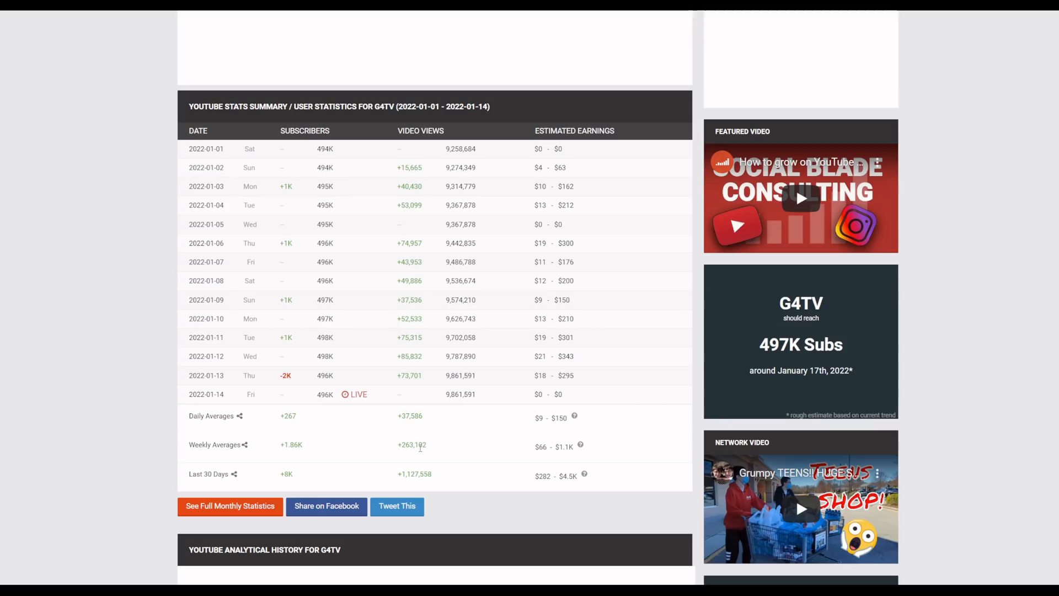
mouse_move(661, 374)
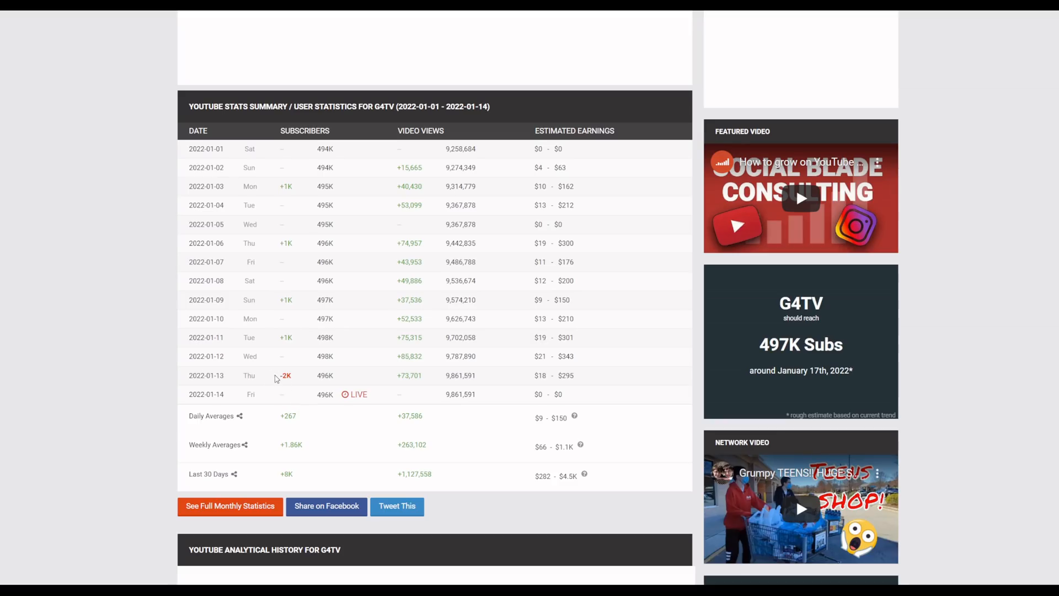
scroll("up", 3)
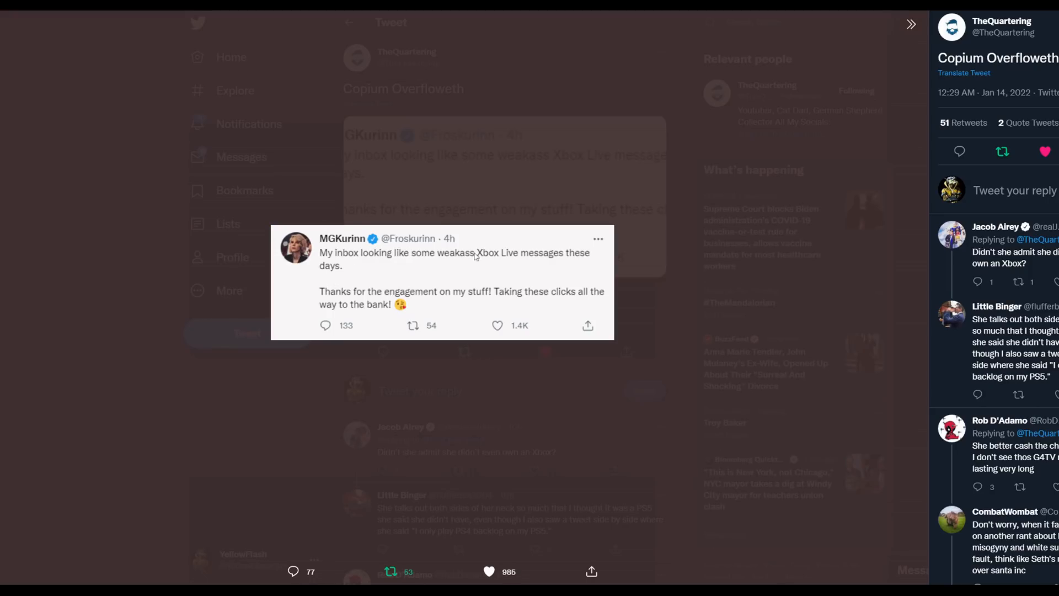
mouse_move(432, 294)
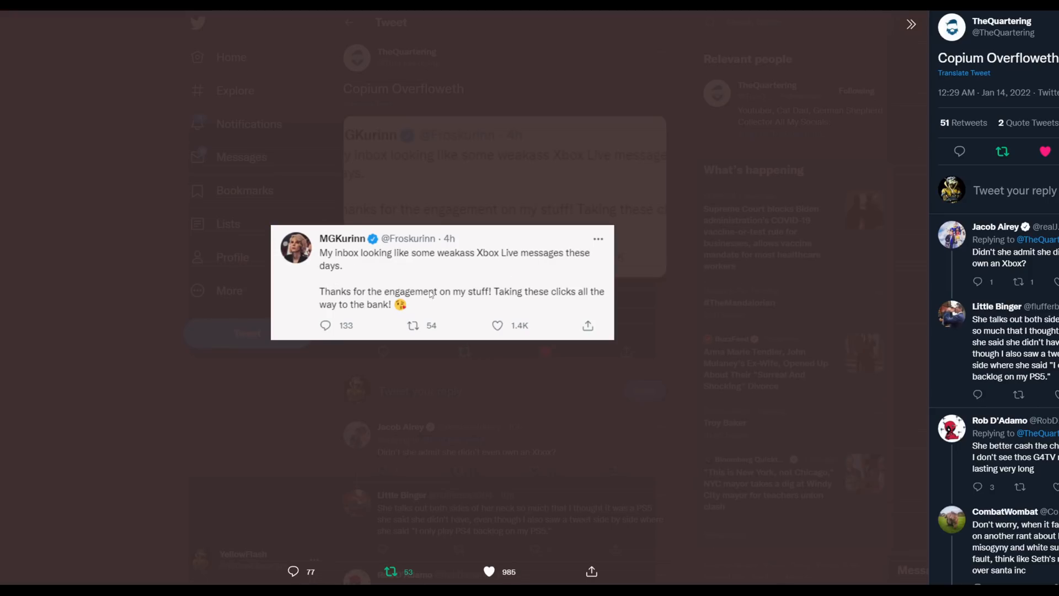
mouse_move(217, 386)
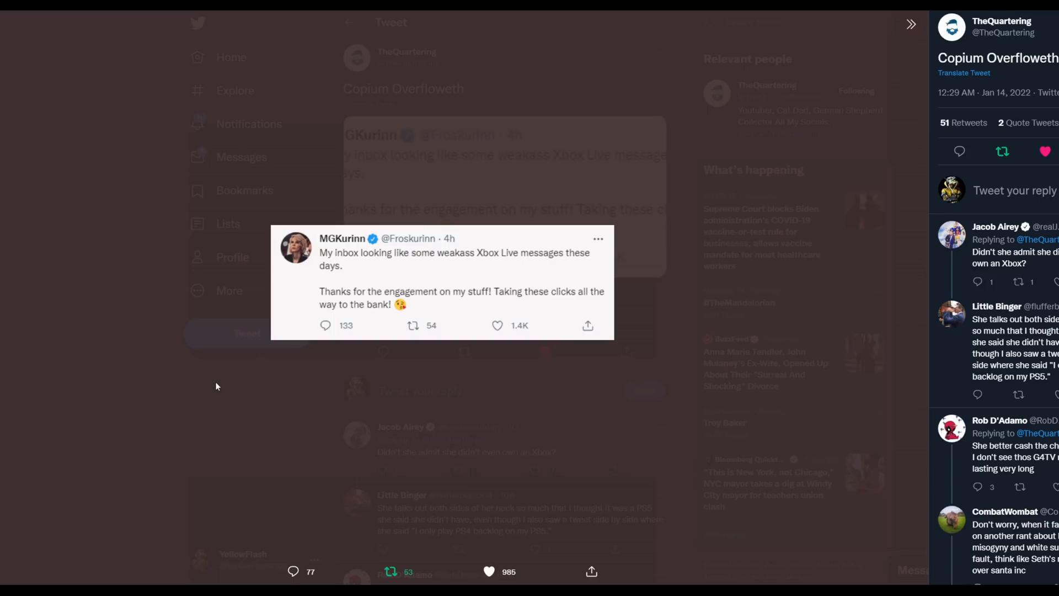
mouse_move(218, 447)
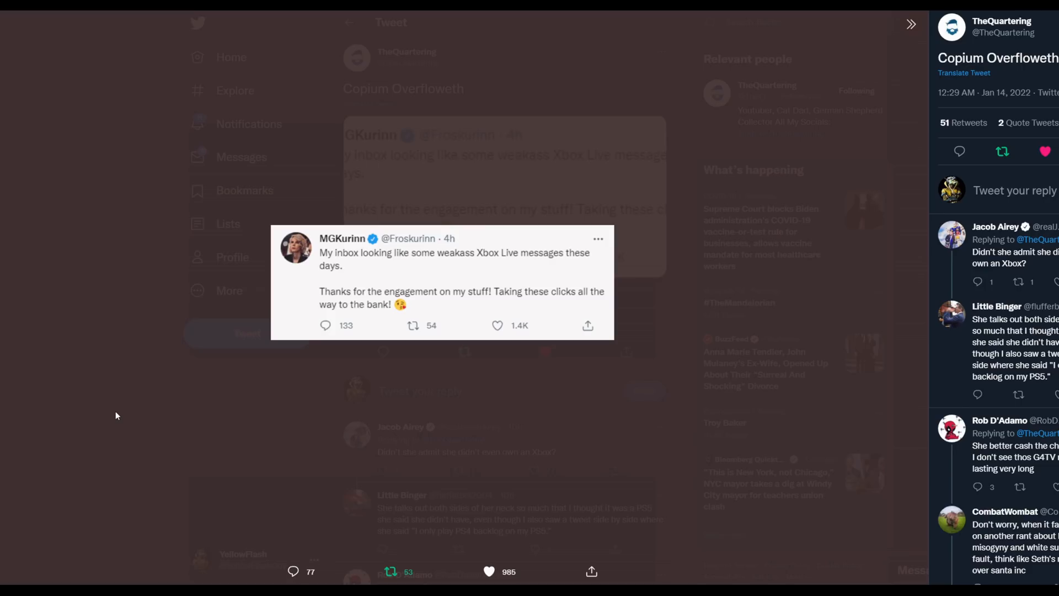
left_click(489, 571)
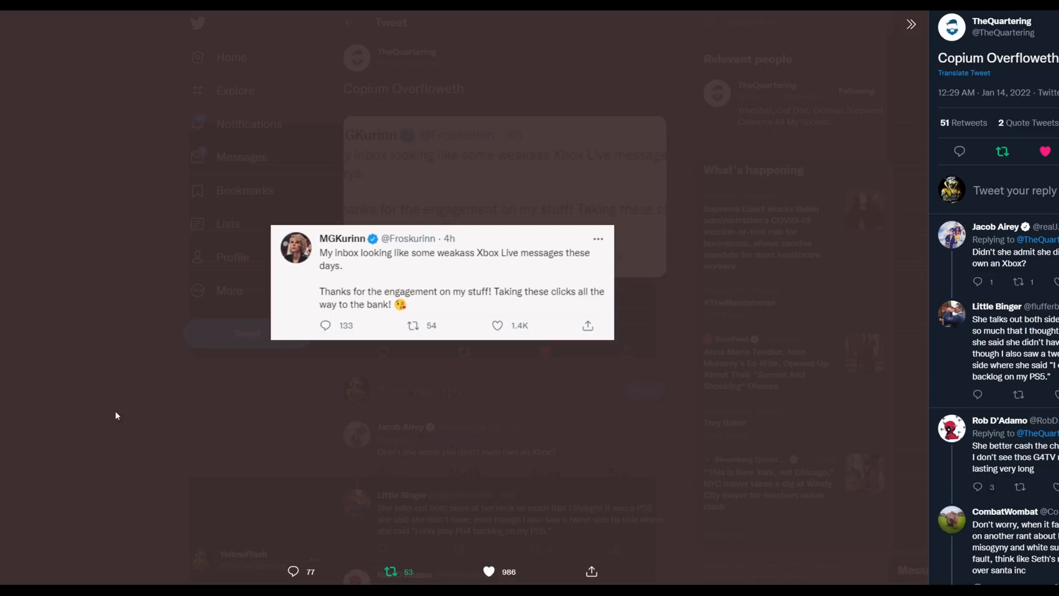
left_click(489, 571)
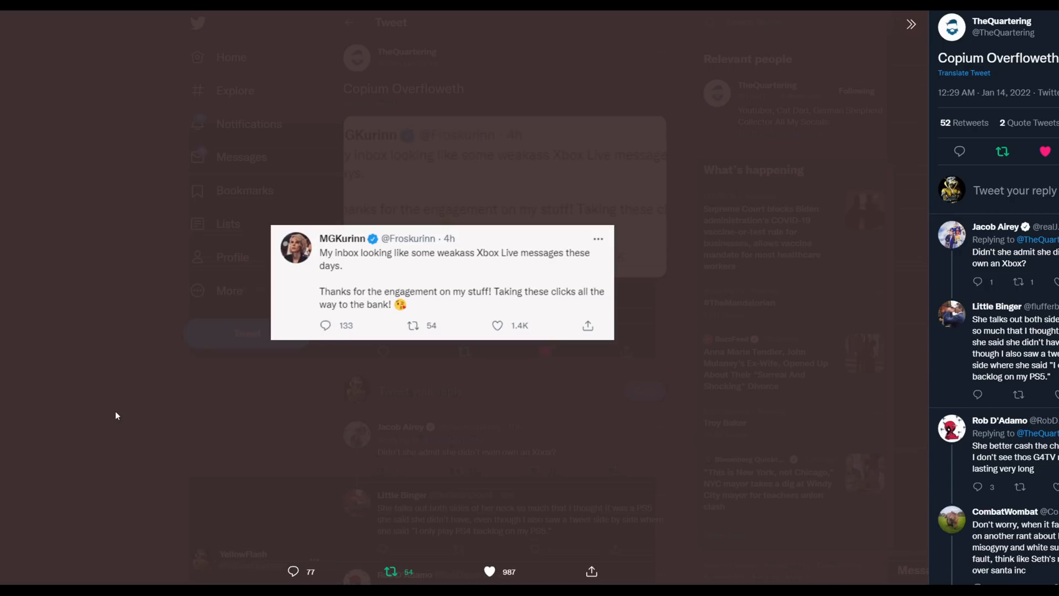
left_click(489, 571)
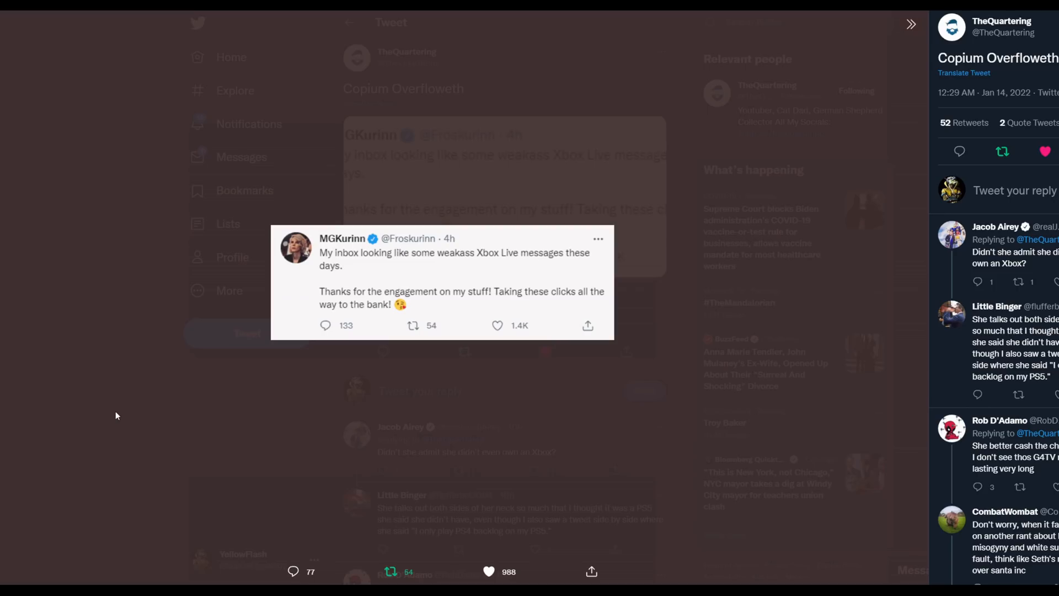
mouse_move(115, 398)
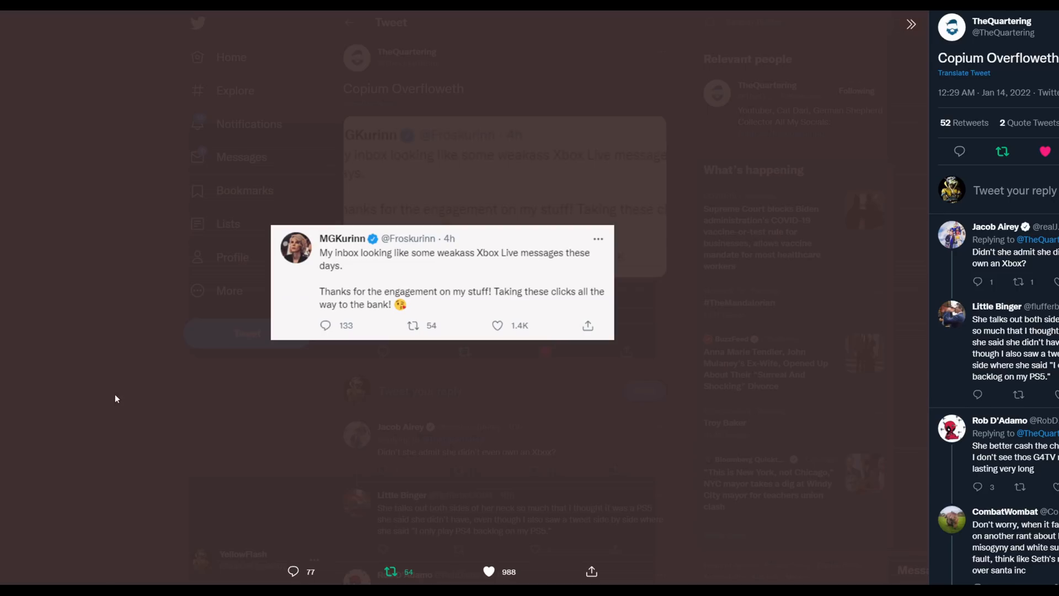